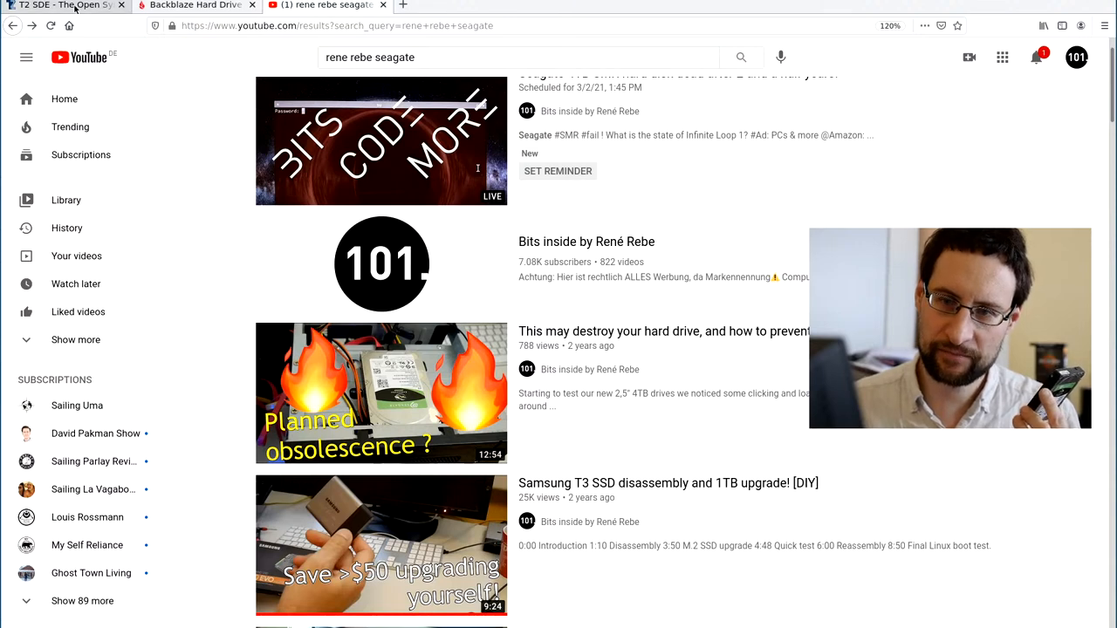
Step: Switch to the t2sde.org tab showing the T2 SDE start page
click(61, 5)
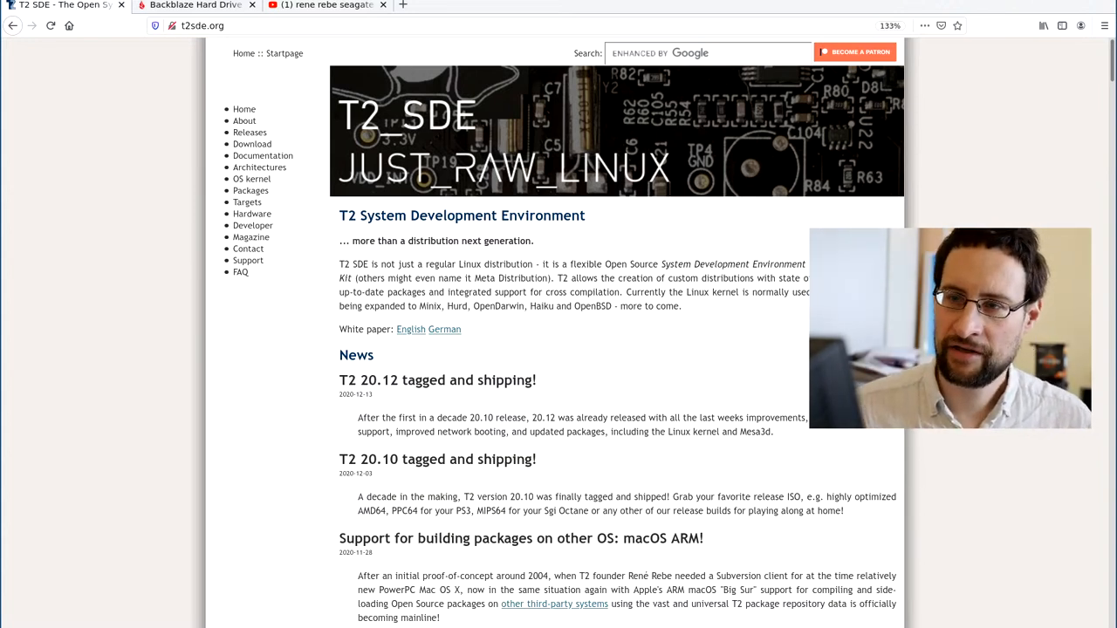
Step: Switch to the Backblaze 2020 Hard Drive Stats article and scroll through its failure-rate tables
click(196, 6)
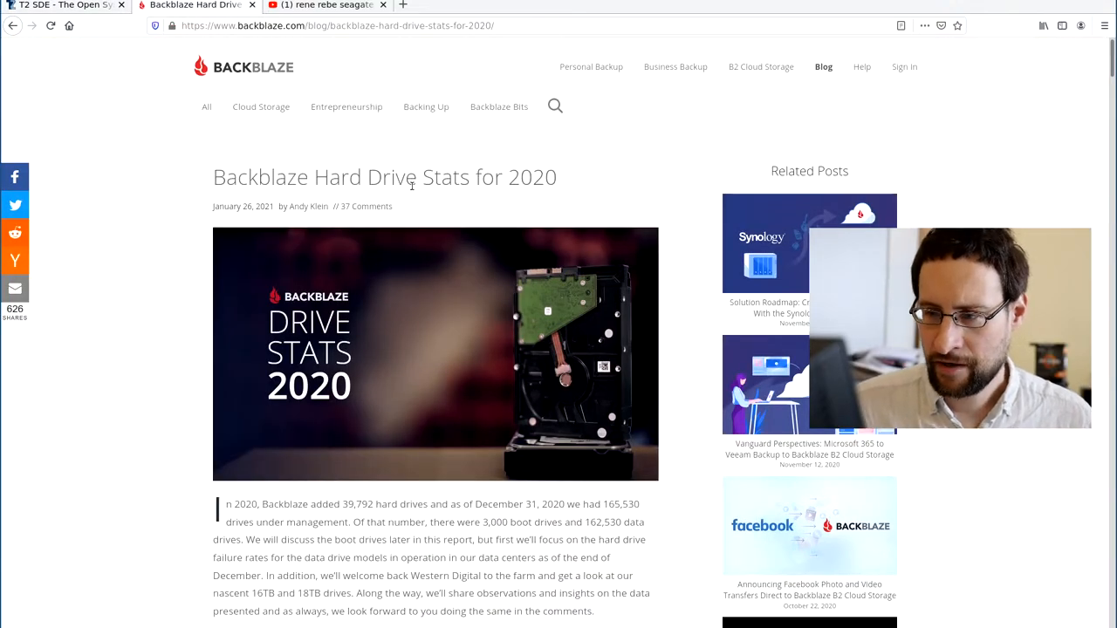
scroll(down, 3)
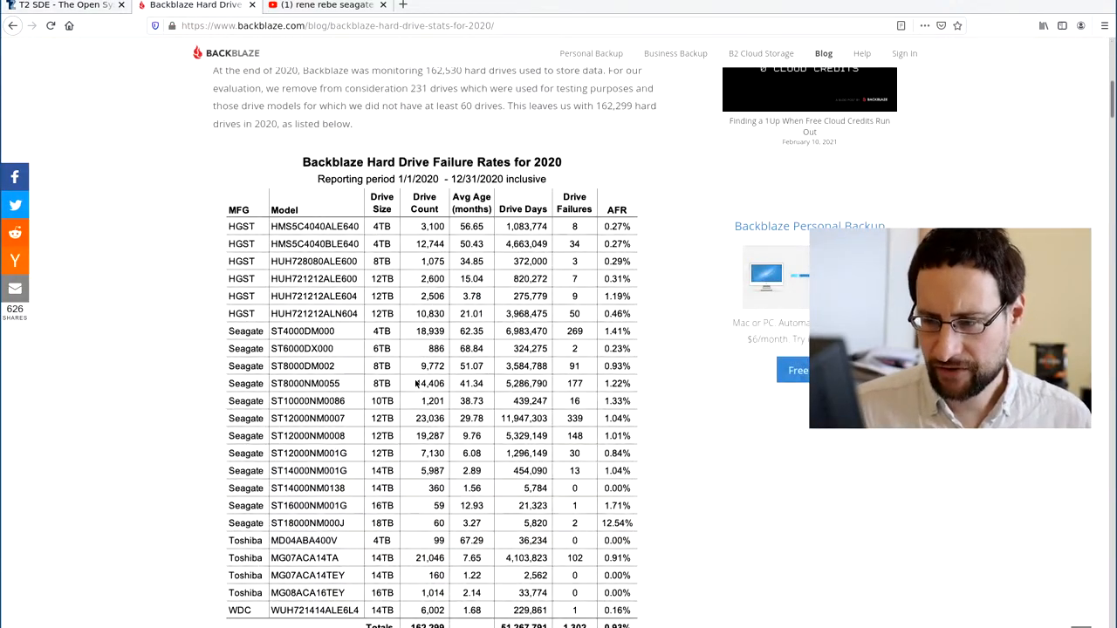
scroll(down, 3)
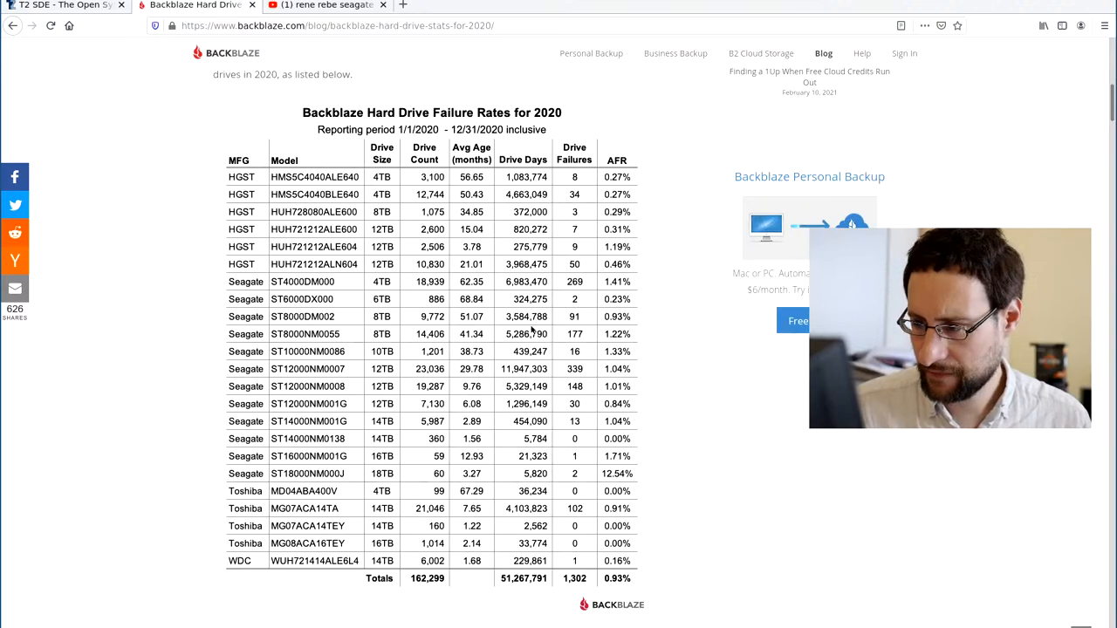
scroll(down, 3)
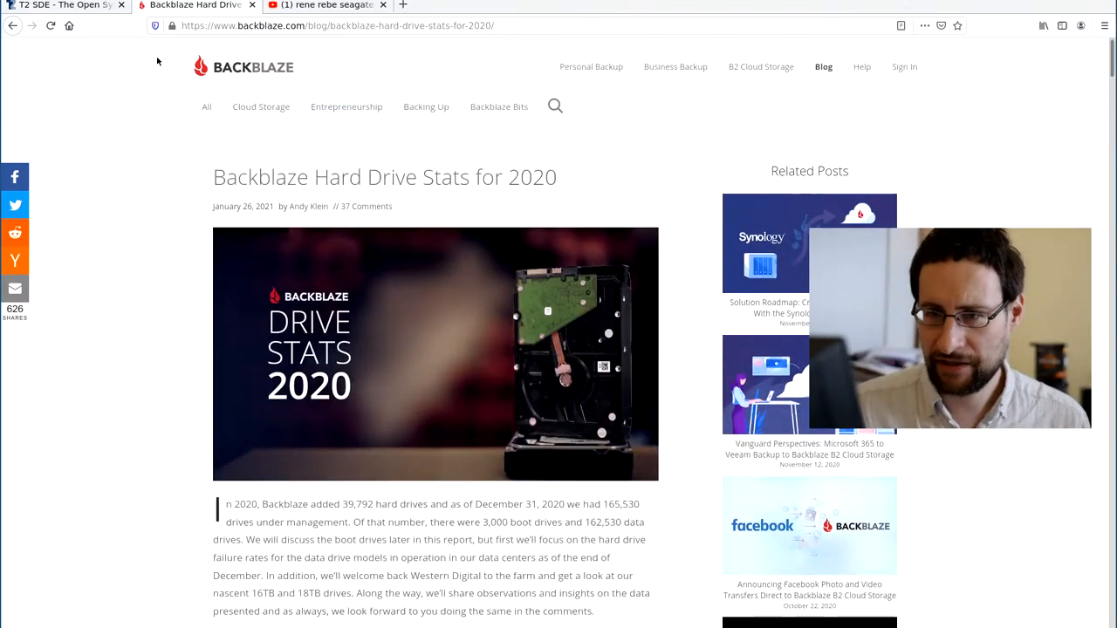
scroll(down, 3)
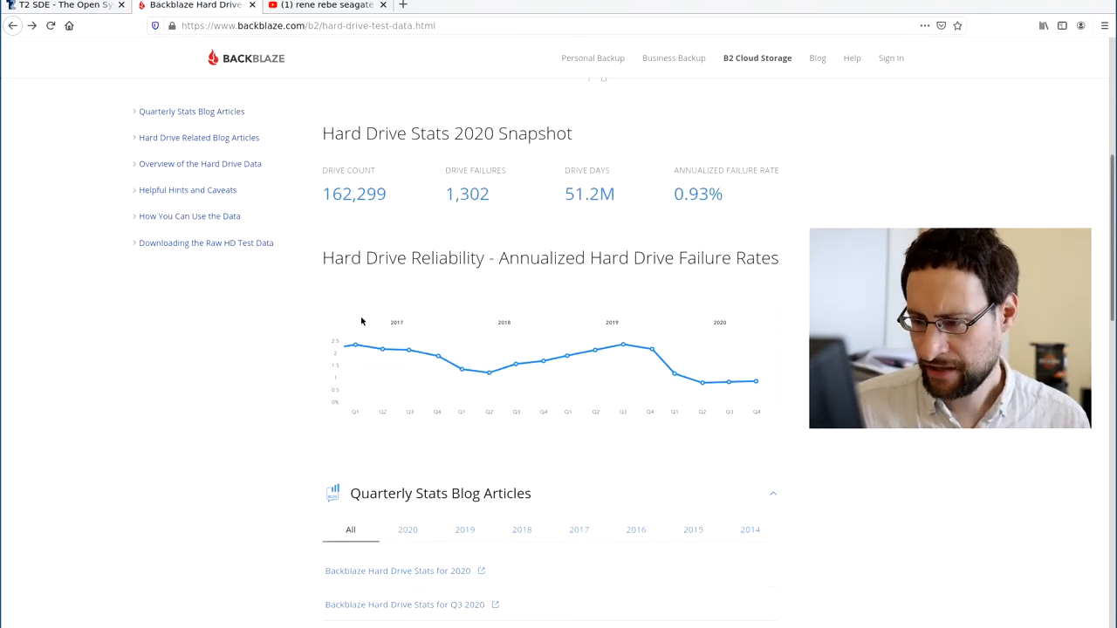
mouse_move(532, 341)
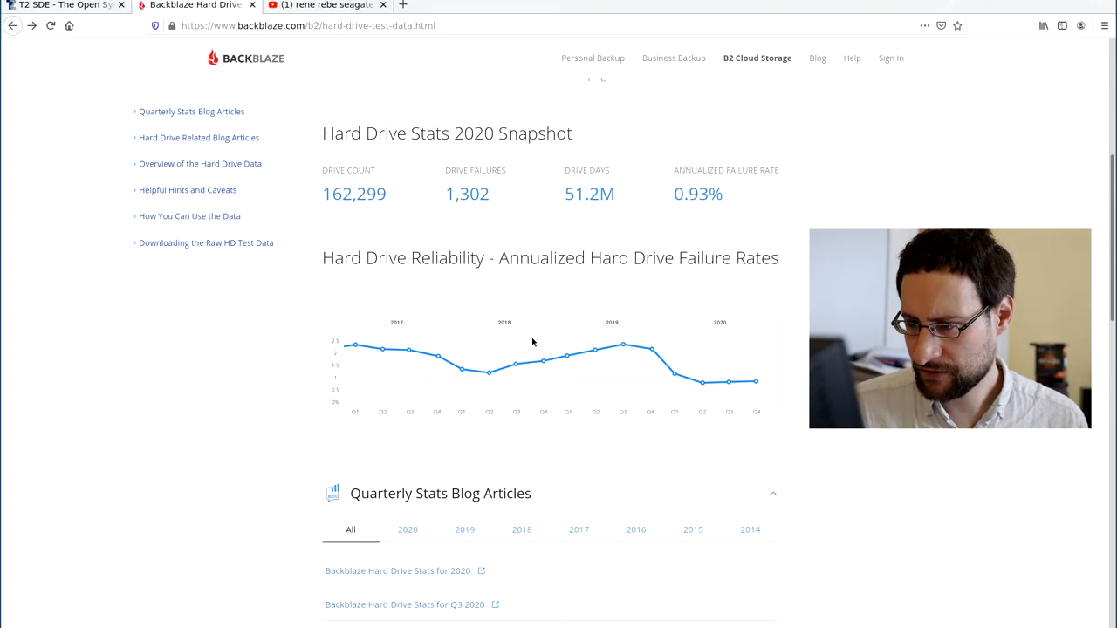
mouse_move(543, 356)
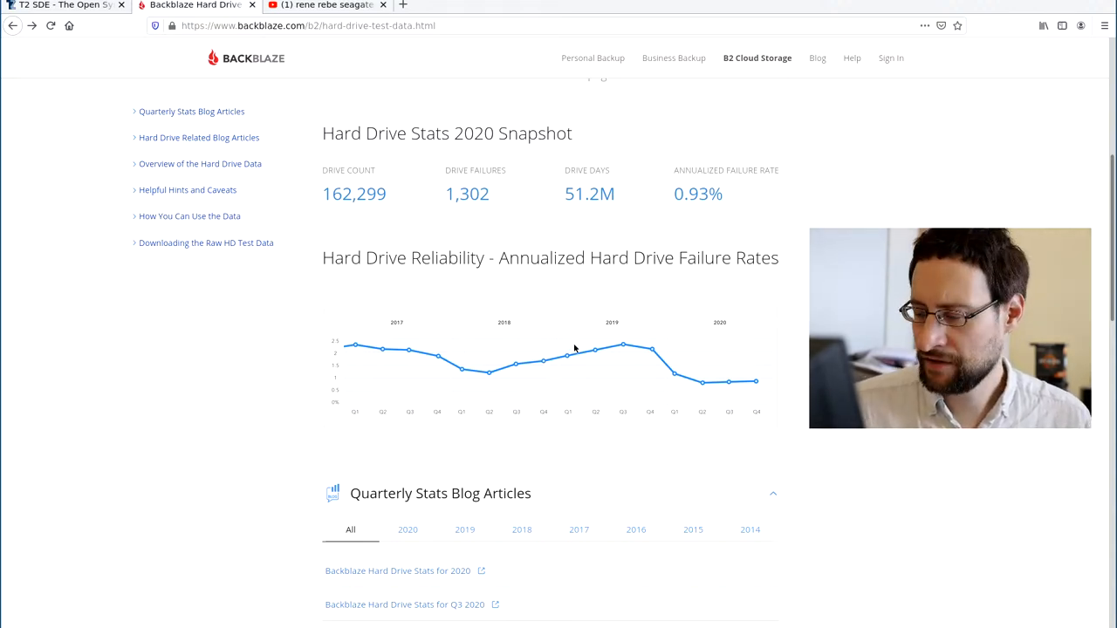
mouse_move(626, 340)
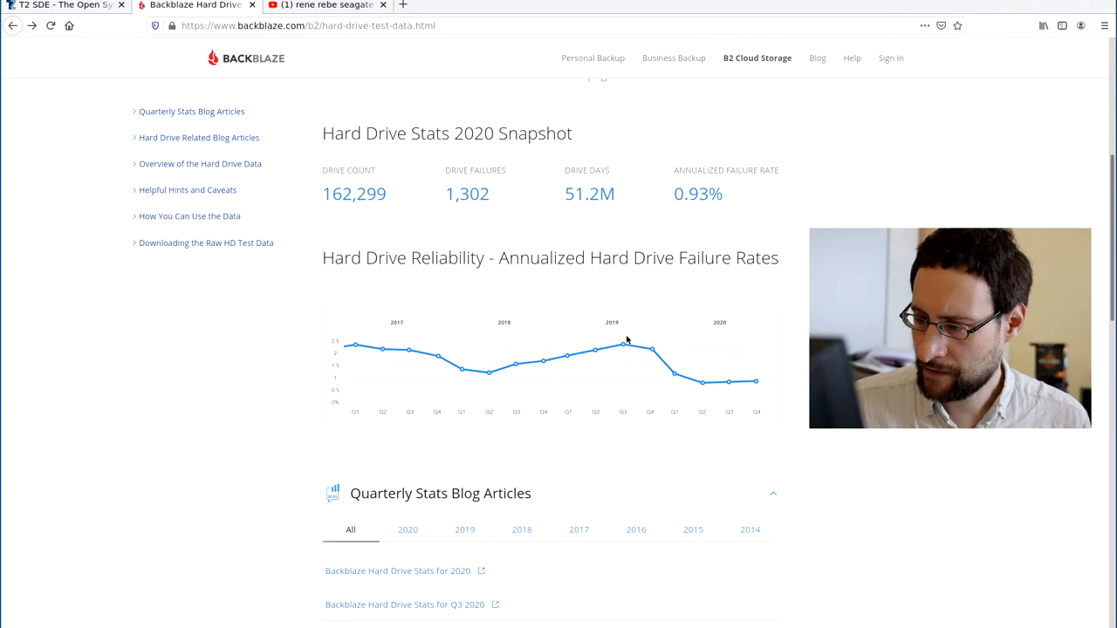
mouse_move(597, 368)
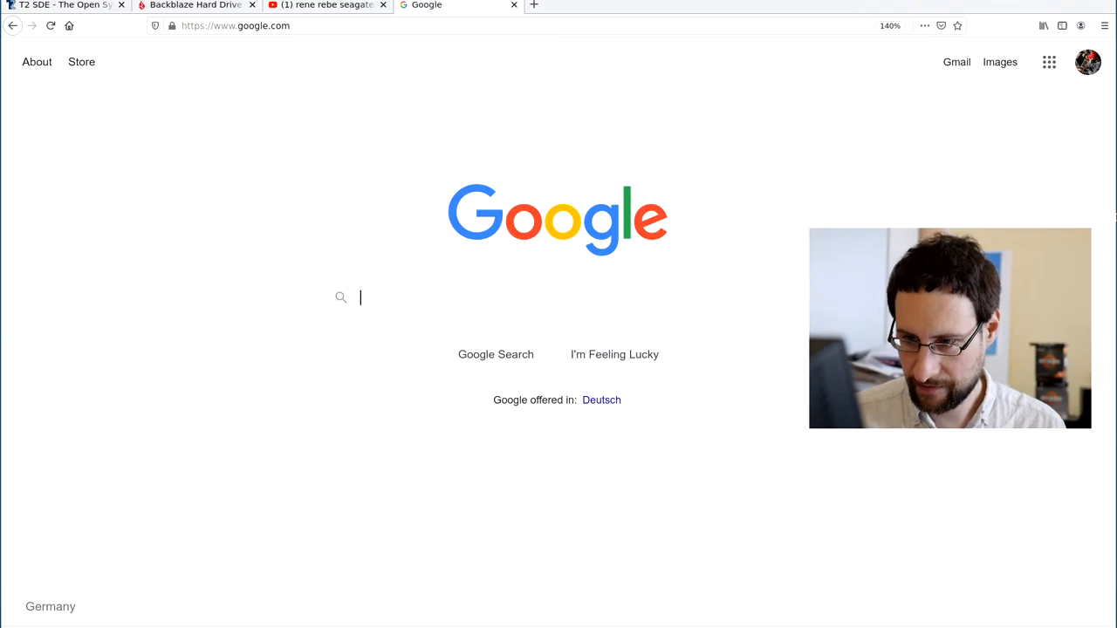
Step: Search Google for 'smr shingled magnetic recording' and open the English Wikipedia article
text(smr sh)
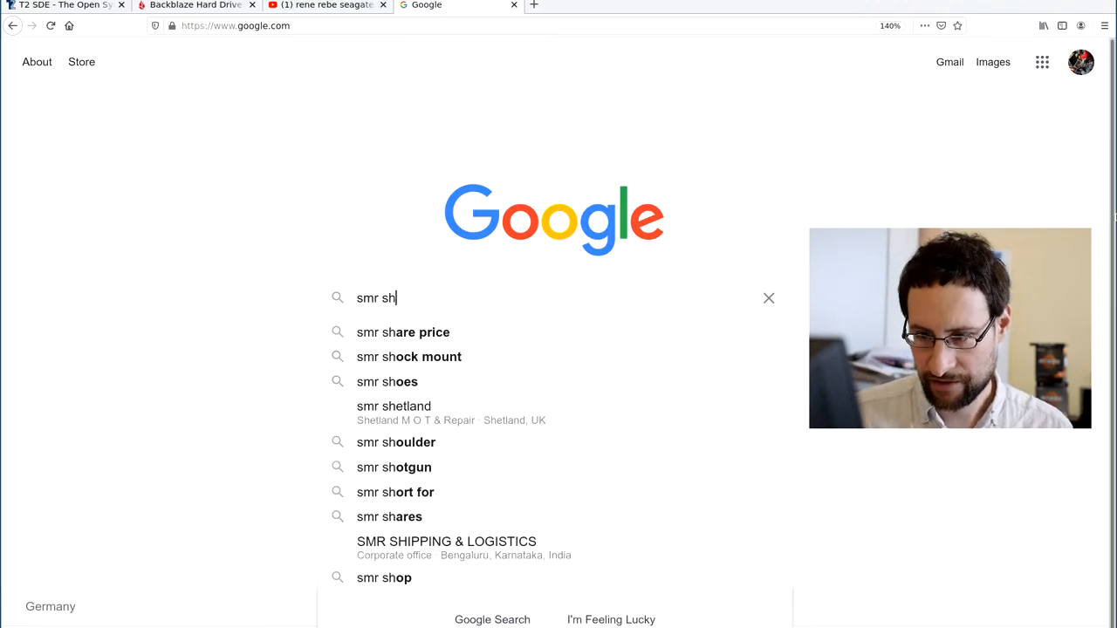
text(ingled ma)
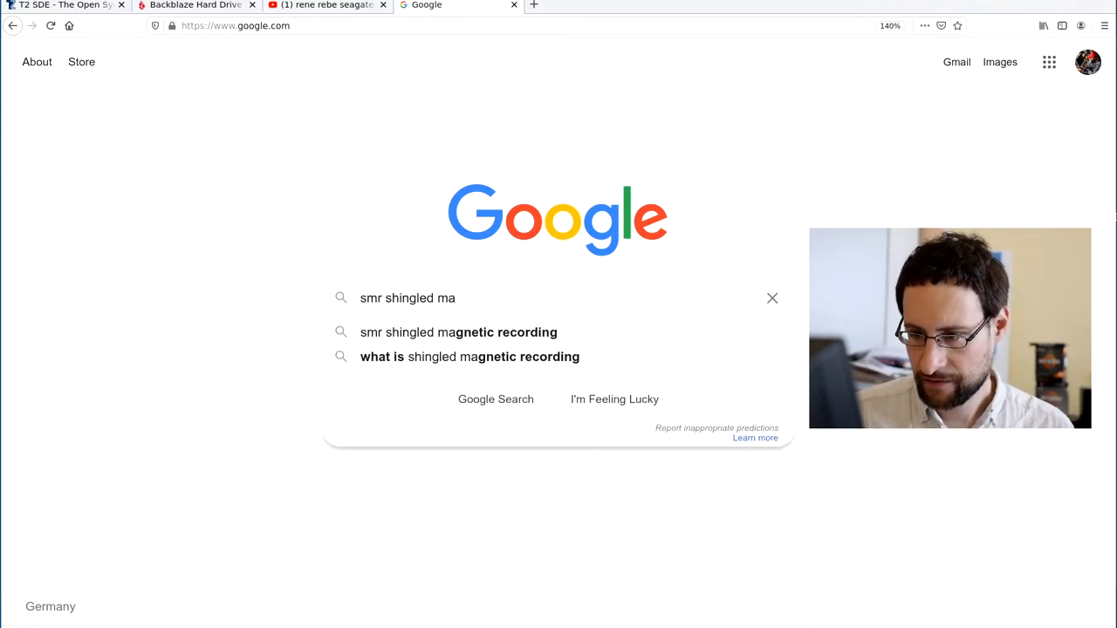
click(458, 332)
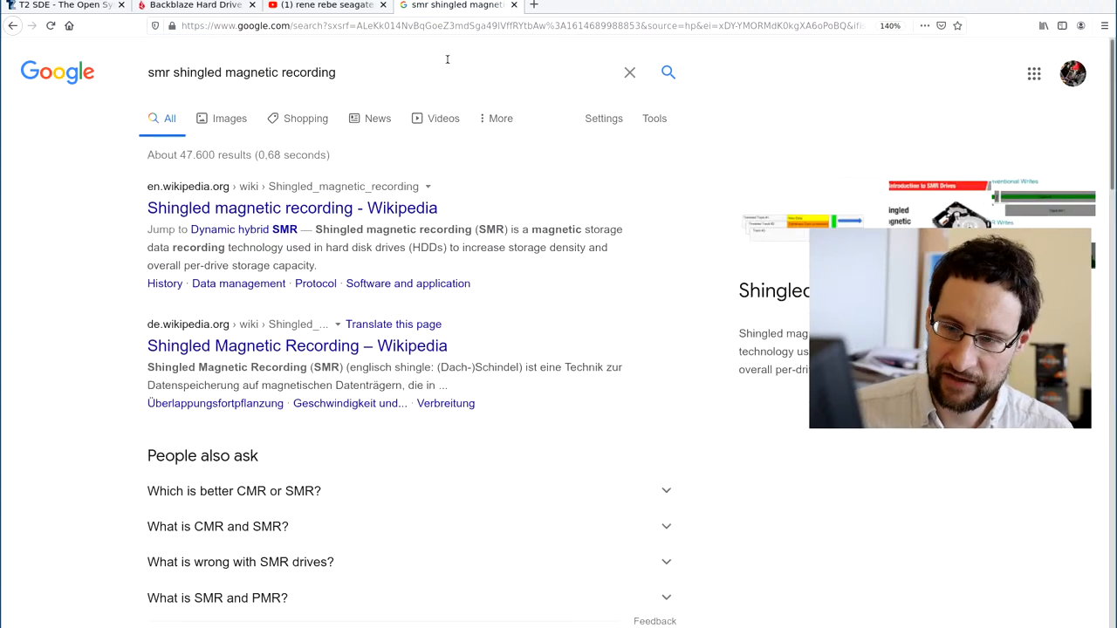
click(291, 207)
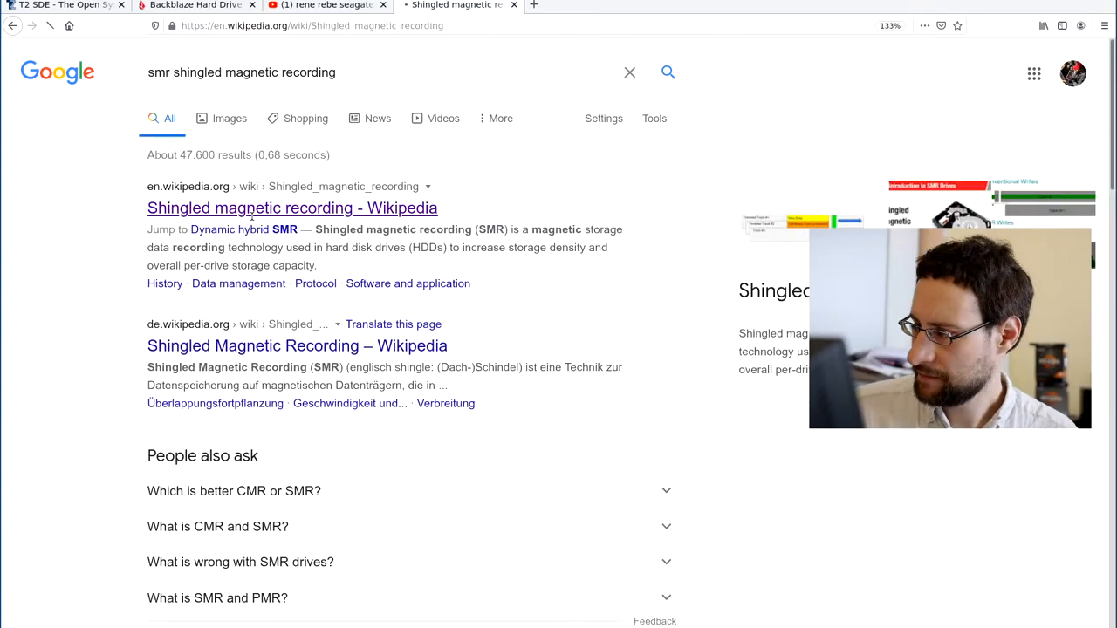
click(292, 208)
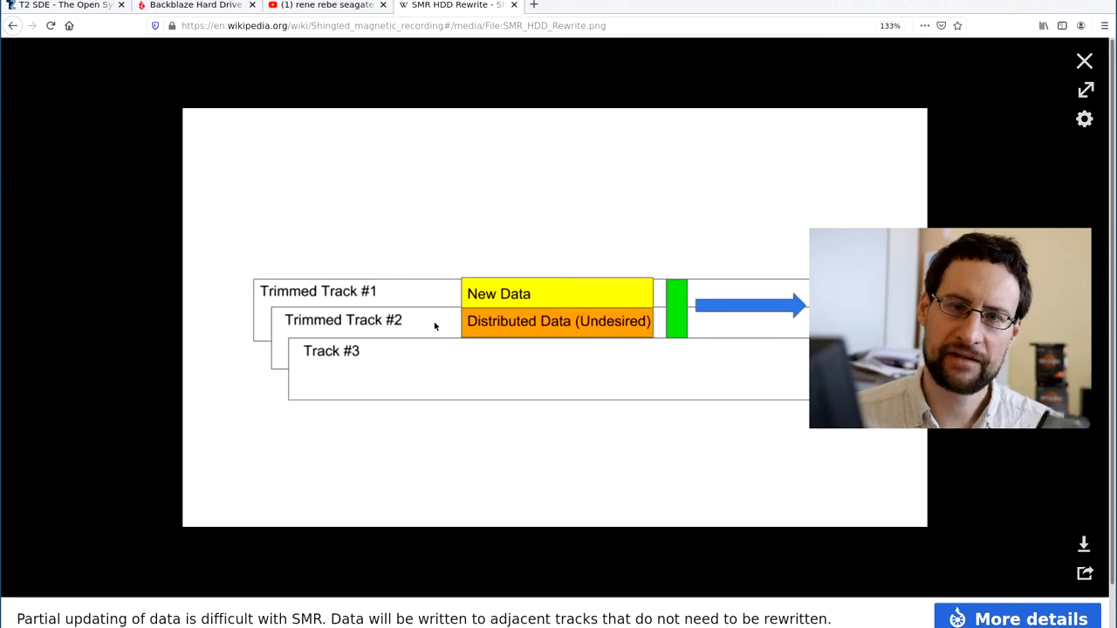
mouse_move(413, 177)
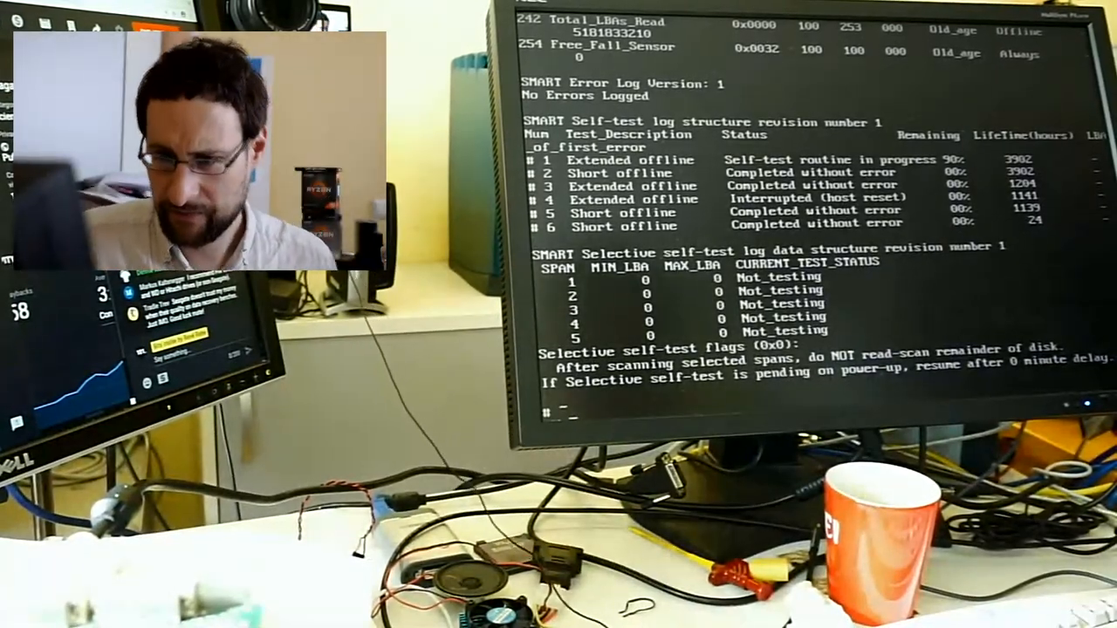
Step: Run 'chroot . ./usr/sbin/smartctl -a /dev/sdb', review the output, then rerun to view the self-test log
text(chroot . ./usr/sbin/smartctl  -a /dev/sdb)
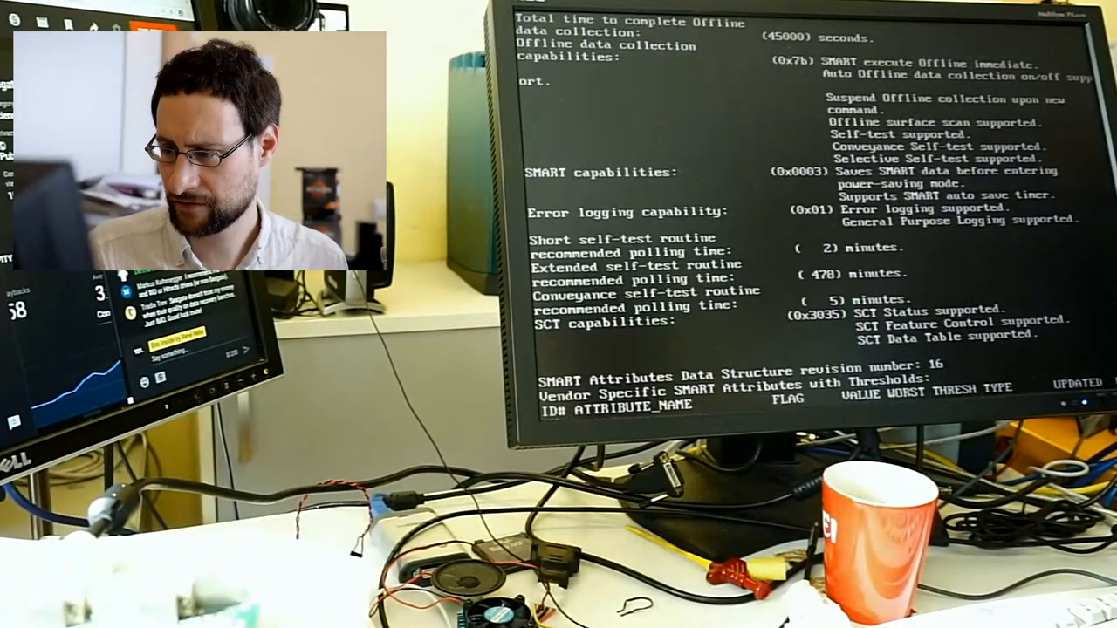
scroll(up, 3)
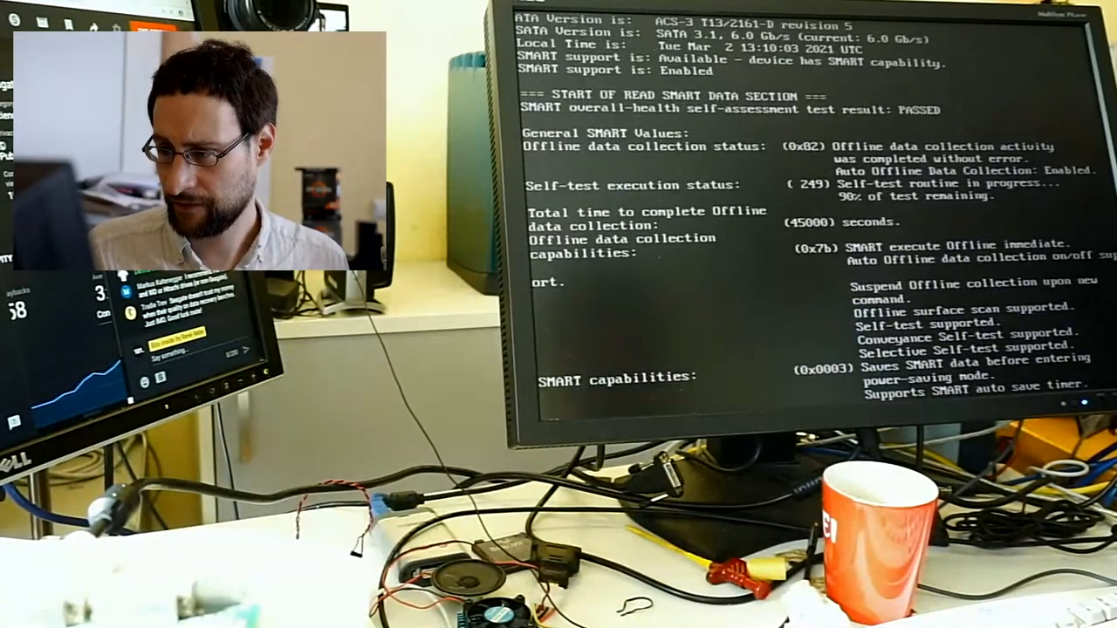
scroll(down, 3)
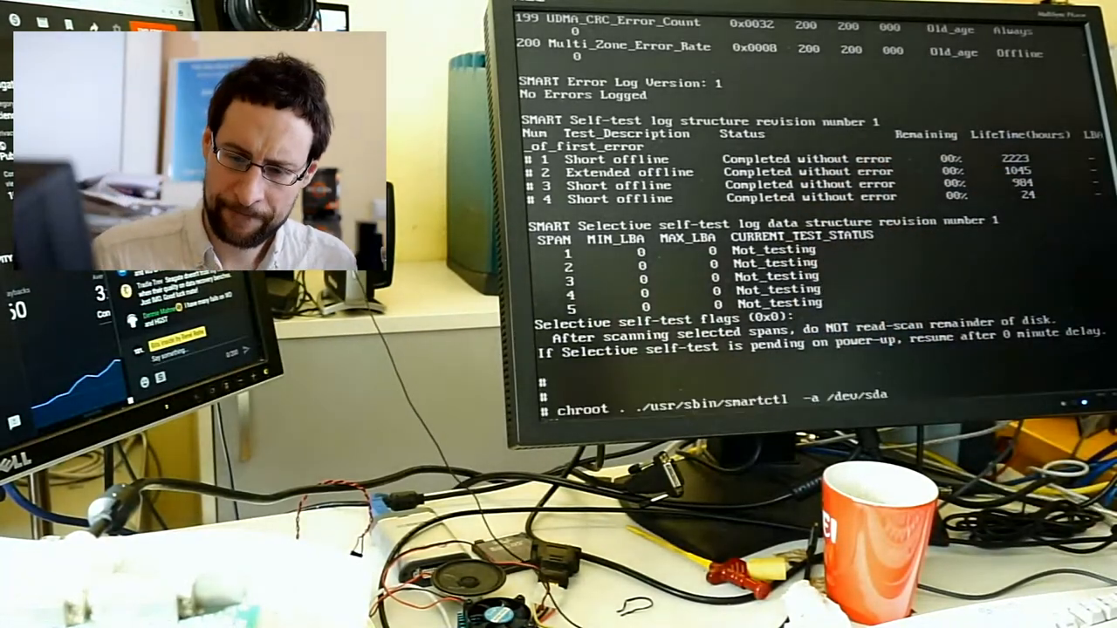
key(BackSpace)
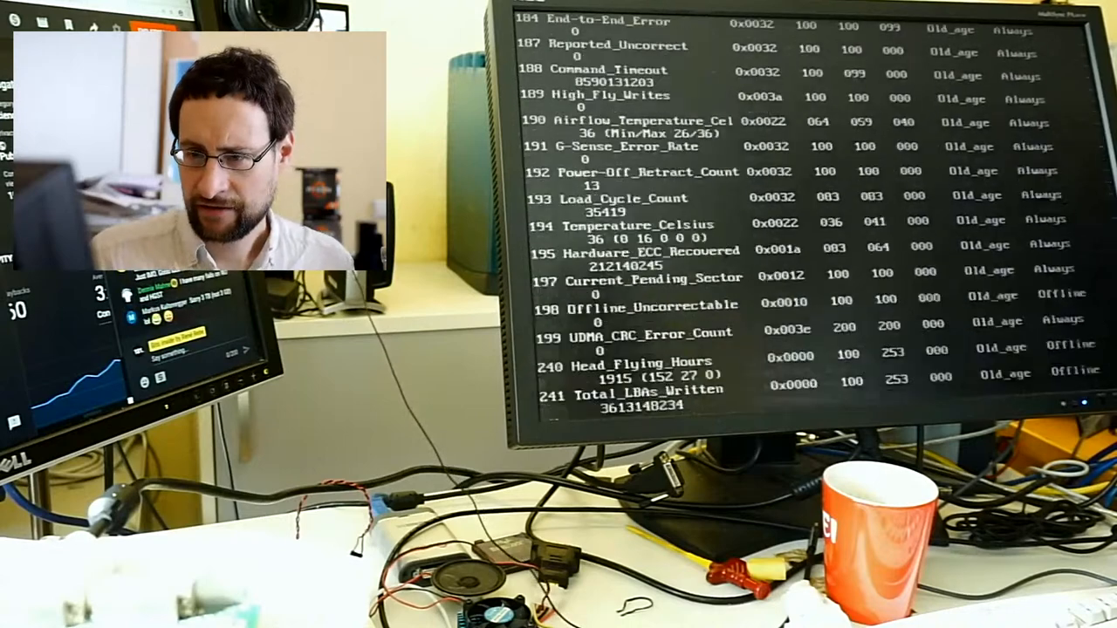
scroll(down, 3)
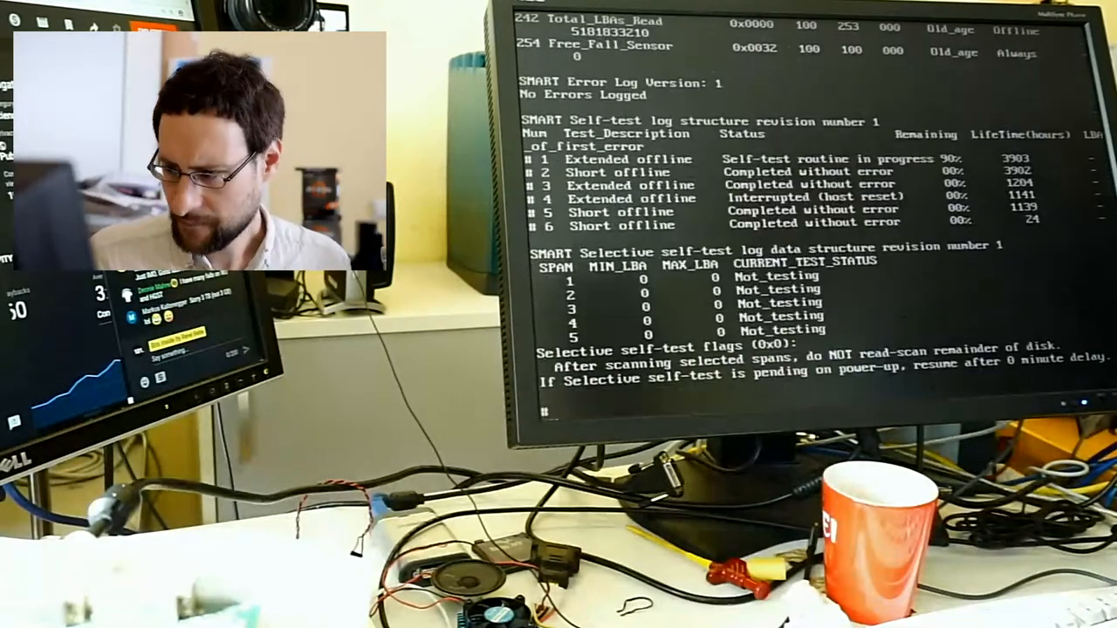